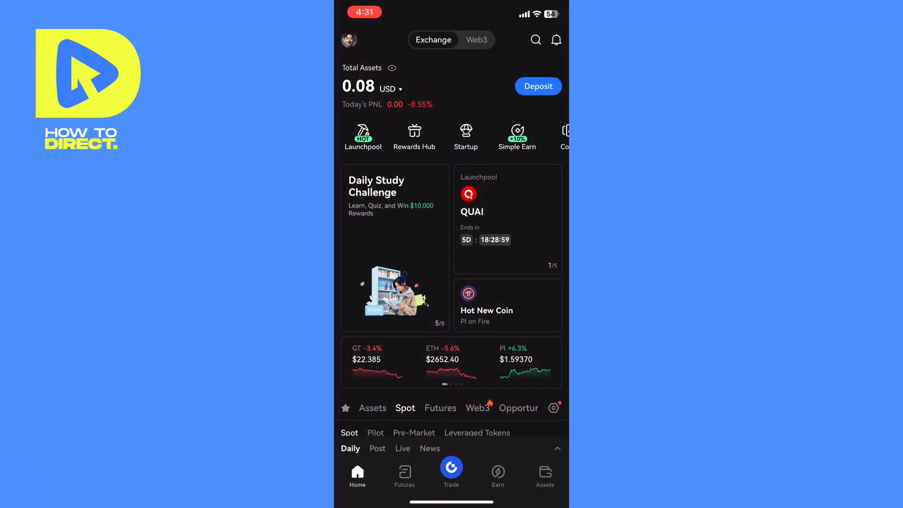
# Step: Reach the Google Authenticator setup page from the account profile's Security settings
pyautogui.click(348, 40)
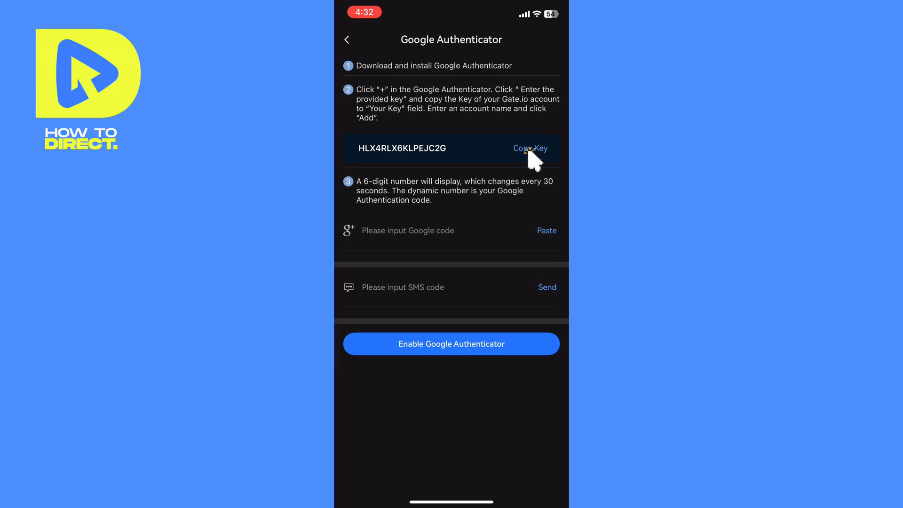
# Step: Copy the Gate.io setup key and leave for the phone's Apps folder
pyautogui.click(531, 147)
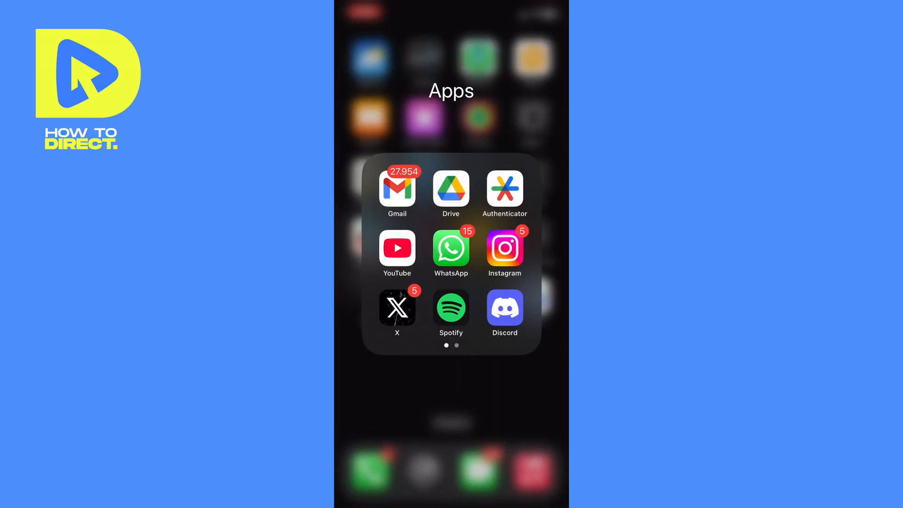
# Step: Begin a new Authenticator account via 'Enter a setup key', reaching the empty details form
pyautogui.click(504, 193)
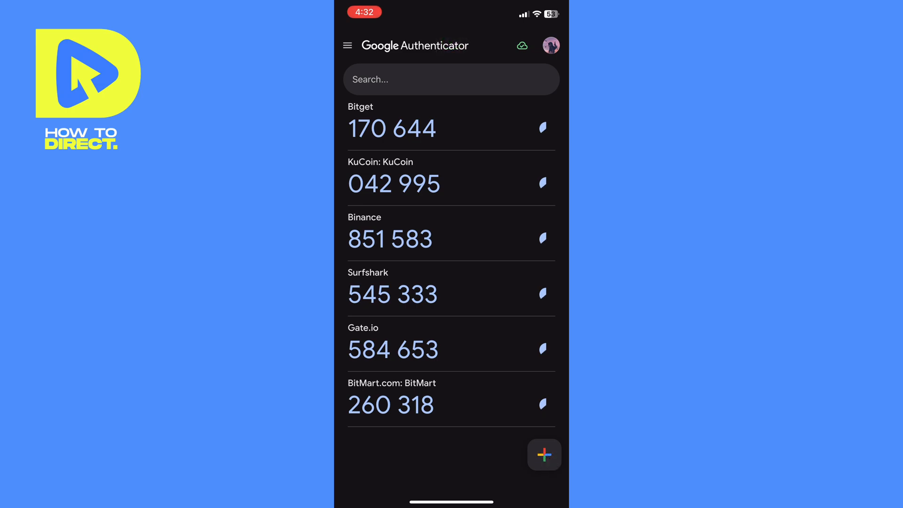
pyautogui.click(544, 454)
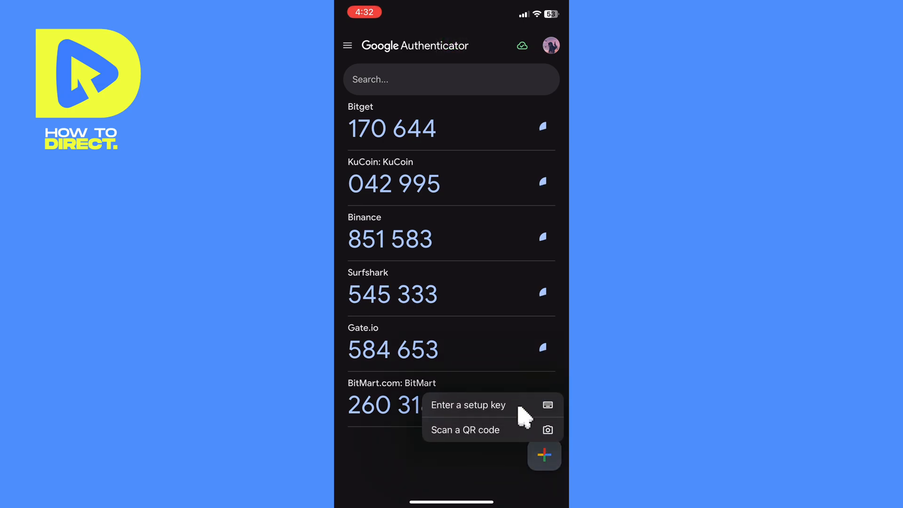
pyautogui.click(468, 404)
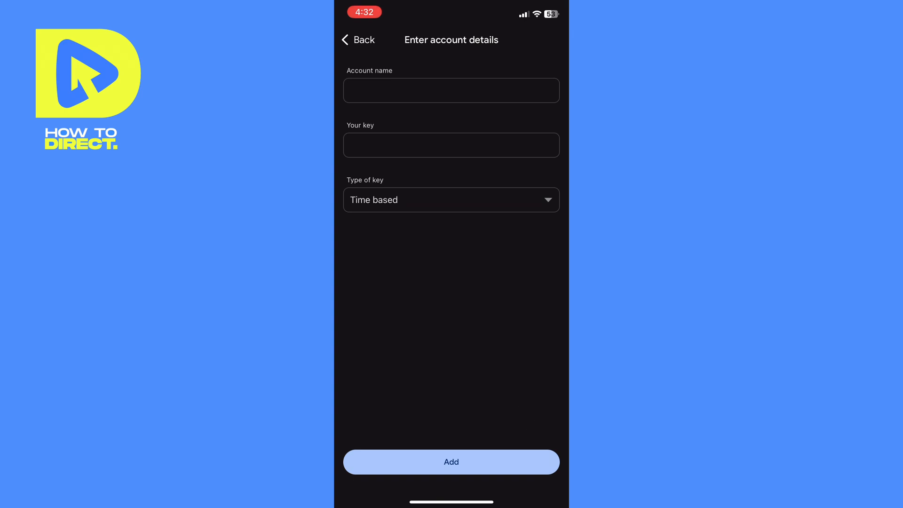
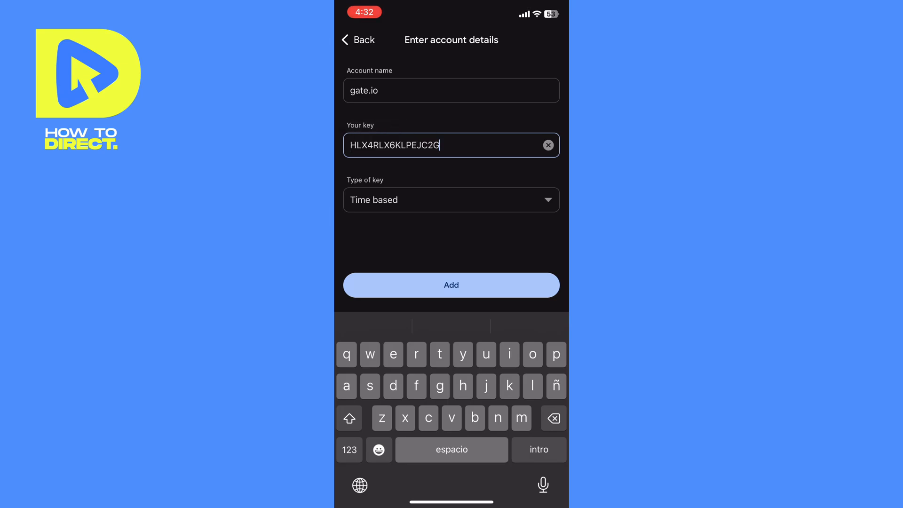
pyautogui.click(450, 200)
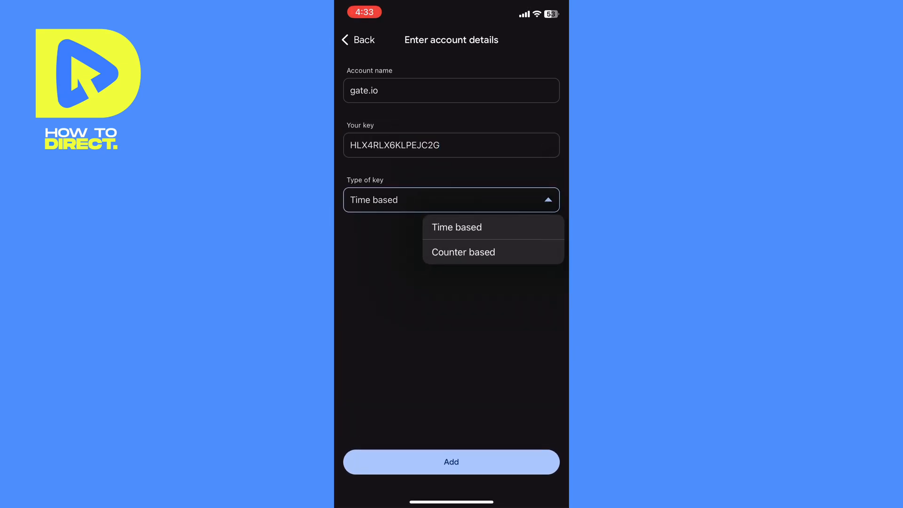
pyautogui.click(456, 226)
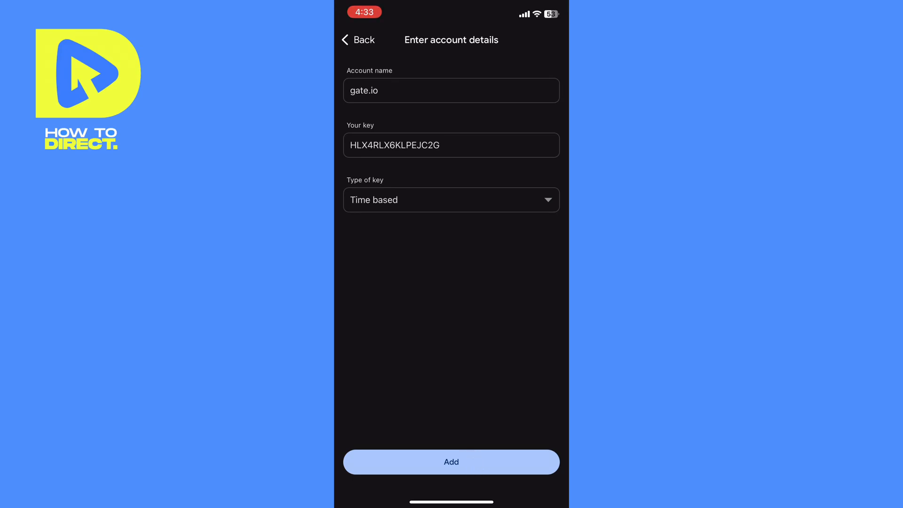
pyautogui.click(450, 461)
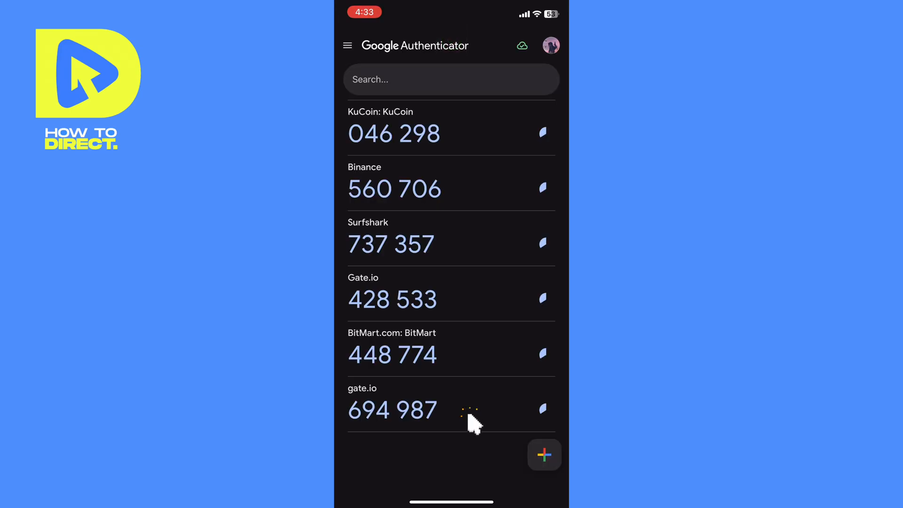
pyautogui.click(393, 409)
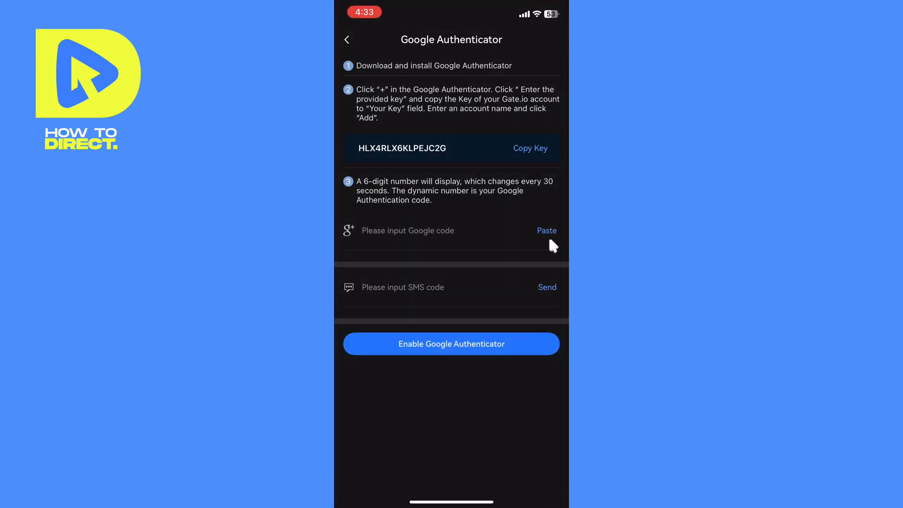
# Step: Paste the authenticator code, verify via SMS code, and enable Google Authenticator on the account
pyautogui.click(545, 231)
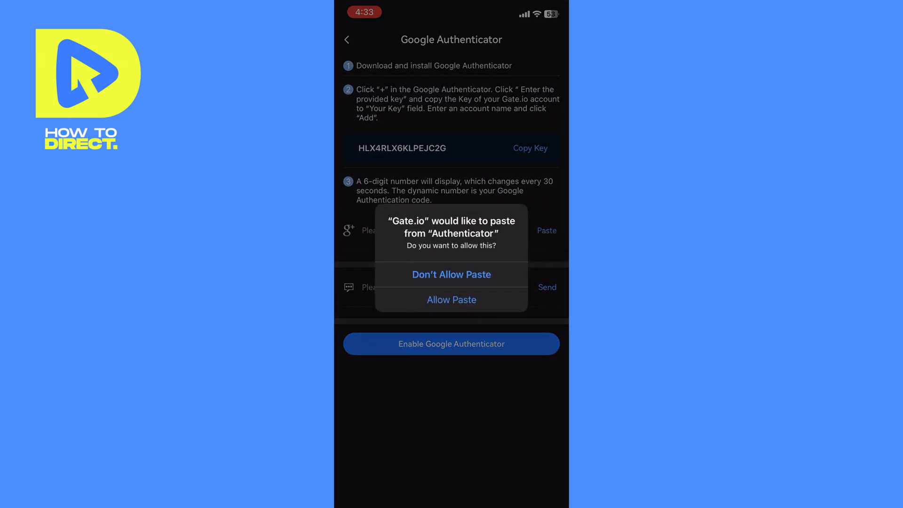
pyautogui.click(452, 299)
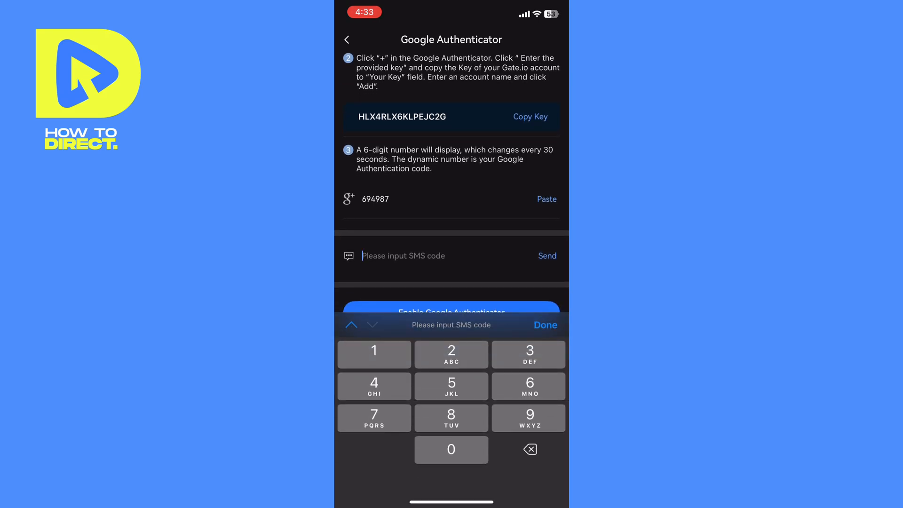
pyautogui.click(545, 324)
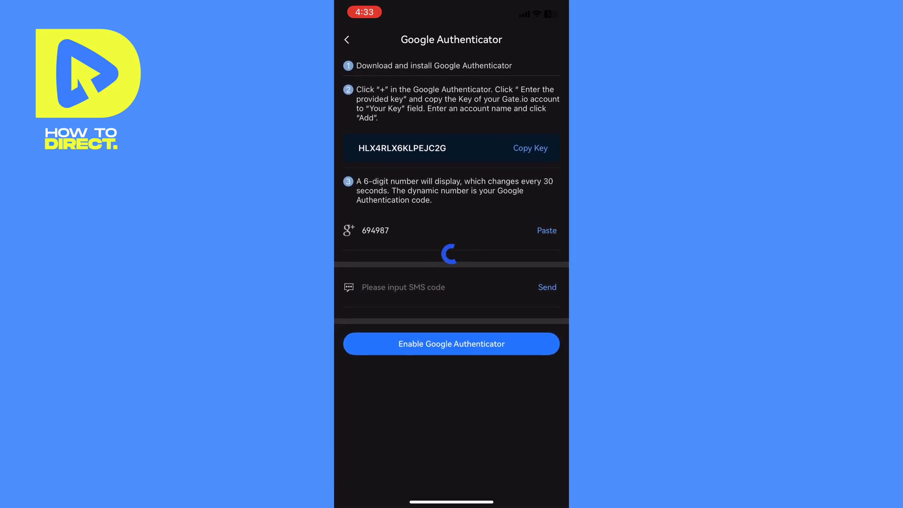
pyautogui.click(450, 344)
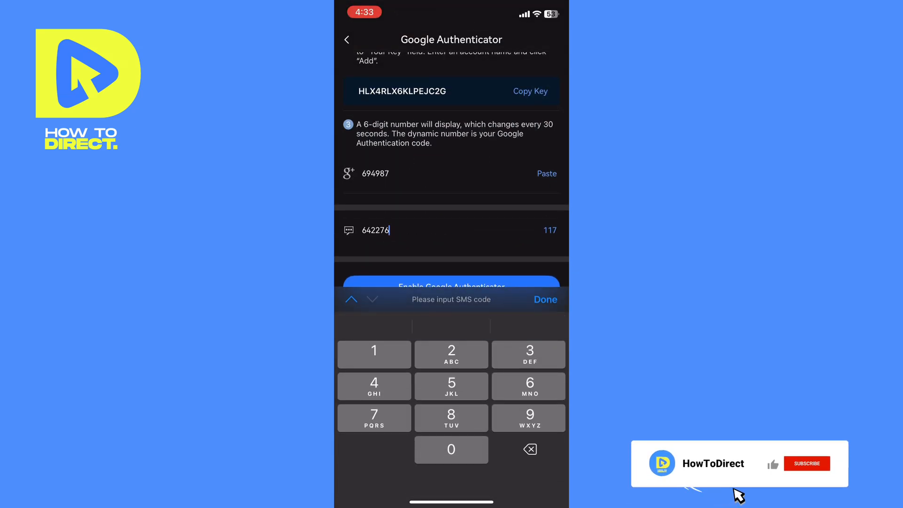
pyautogui.click(544, 299)
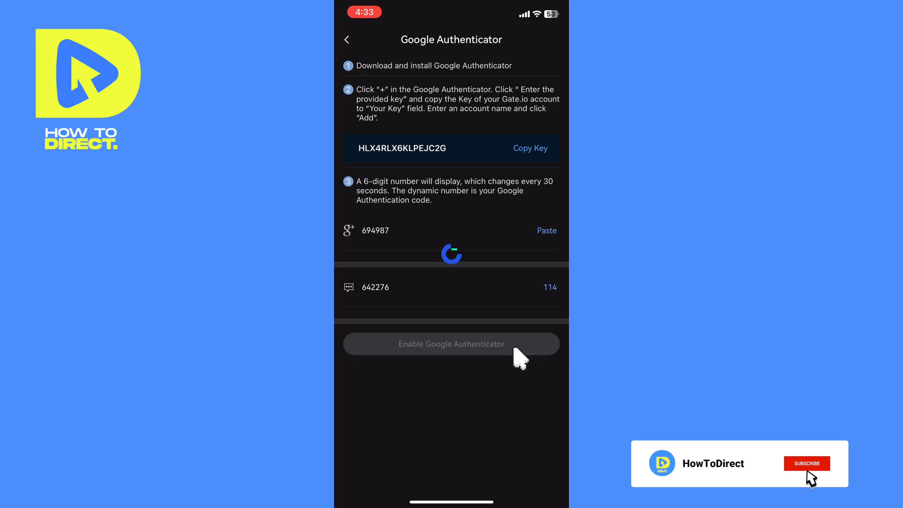
pyautogui.click(451, 344)
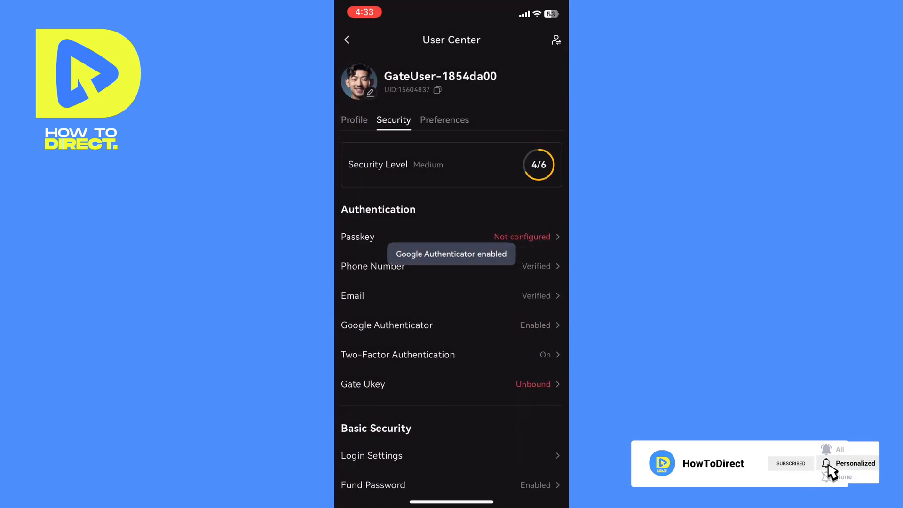